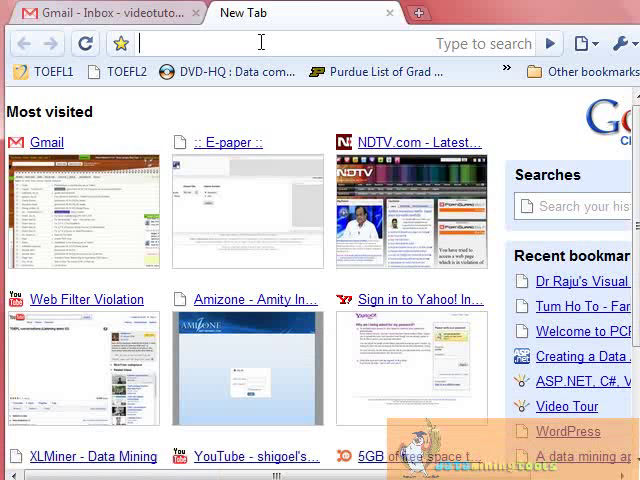
# Open the XLMiner home page on resample.com and scroll to the 'Free! 30 day trial' link.
pyautogui.write('http://epaper.timesofindia.com/')
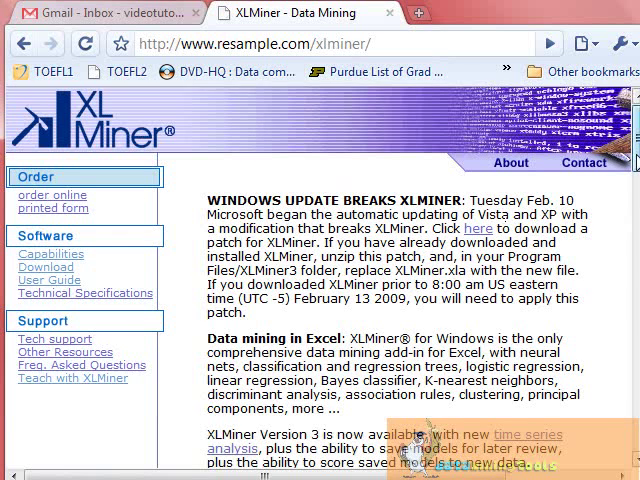
pyautogui.scroll(-3)
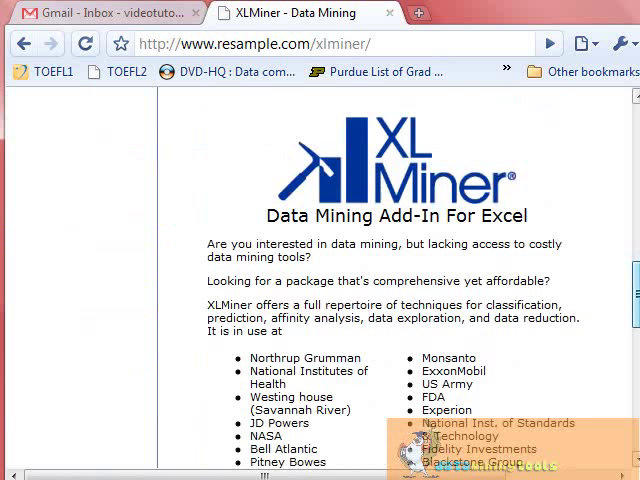
pyautogui.scroll(-3)
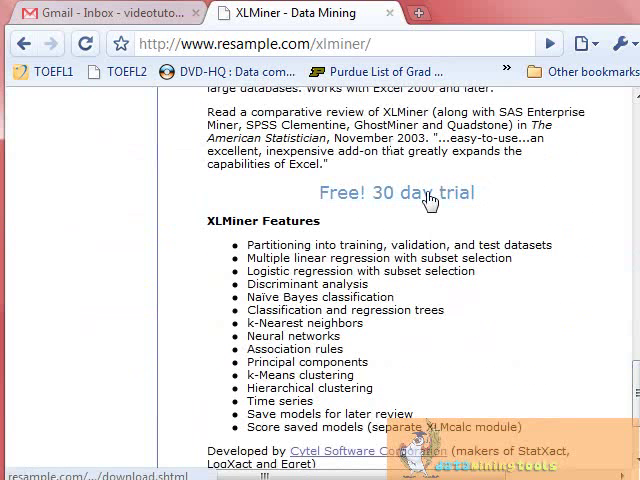
# Follow the 'Free! 30 day trial' link and scroll down to the Name and Email Address fields.
pyautogui.click(396, 192)
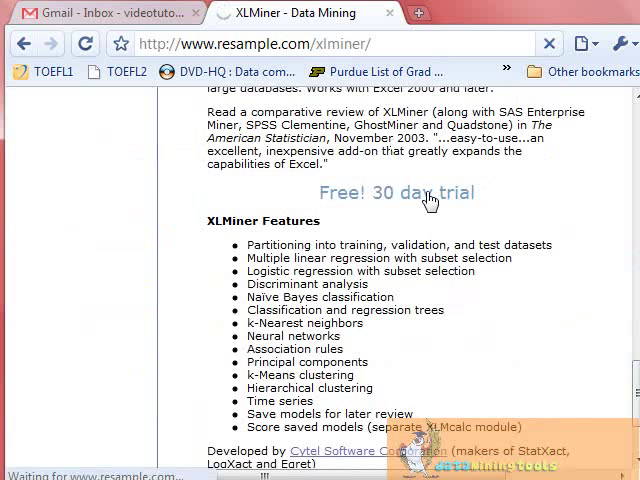
pyautogui.click(396, 192)
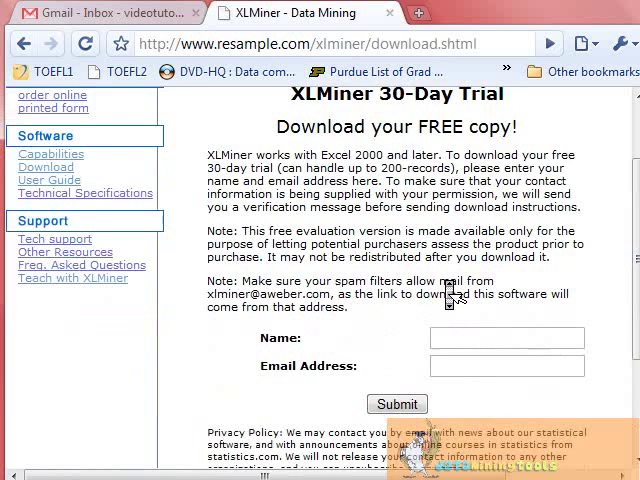
pyautogui.scroll(-3)
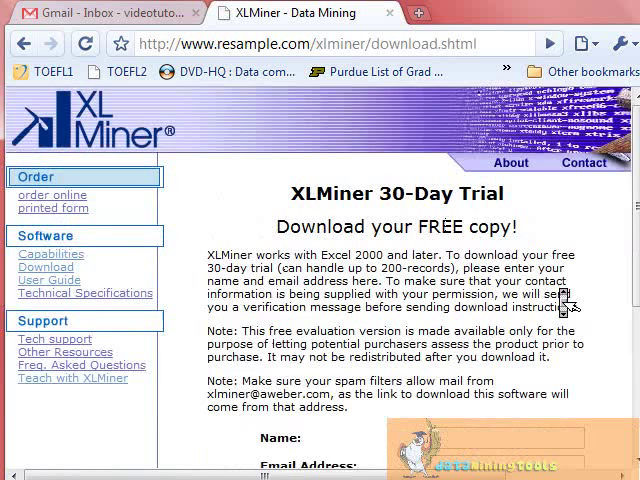
pyautogui.scroll(-3)
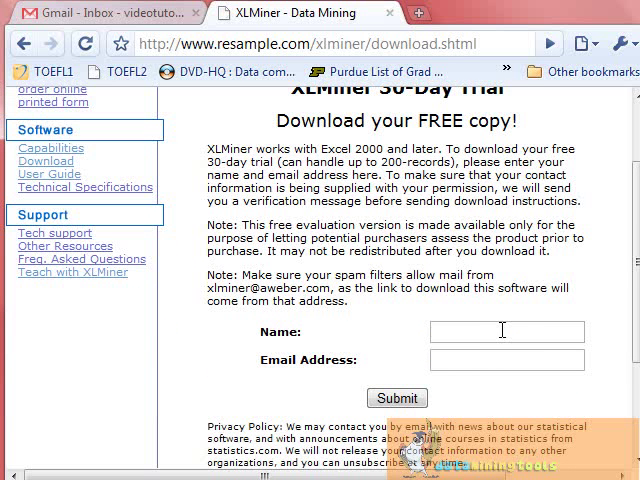
# Enter name 'Video Tutorial' and email 'videotutorials.co', then submit the trial request.
pyautogui.click(507, 331)
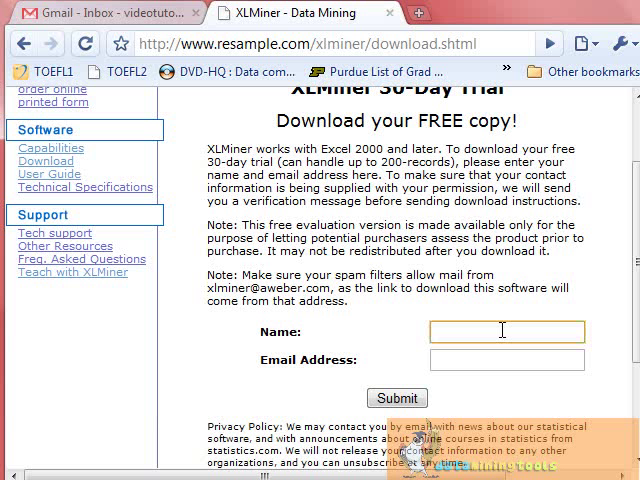
pyautogui.write('Video T')
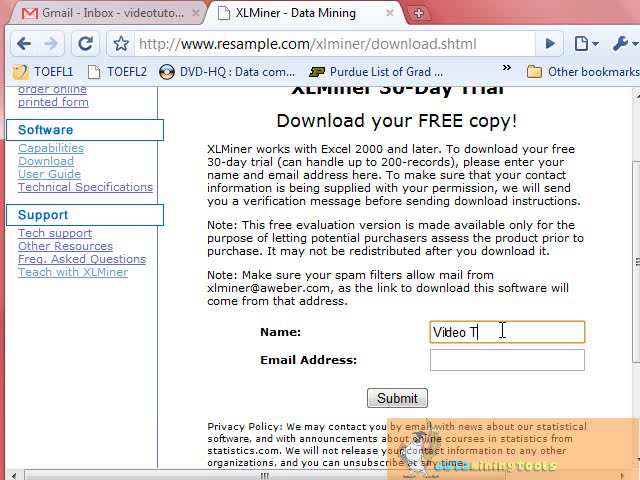
pyautogui.write('utorial')
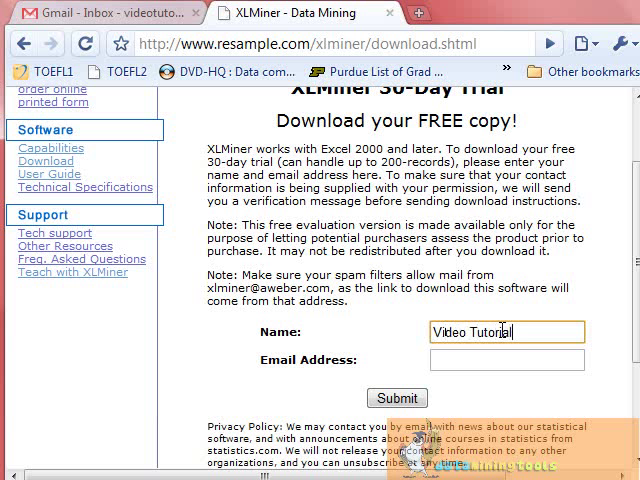
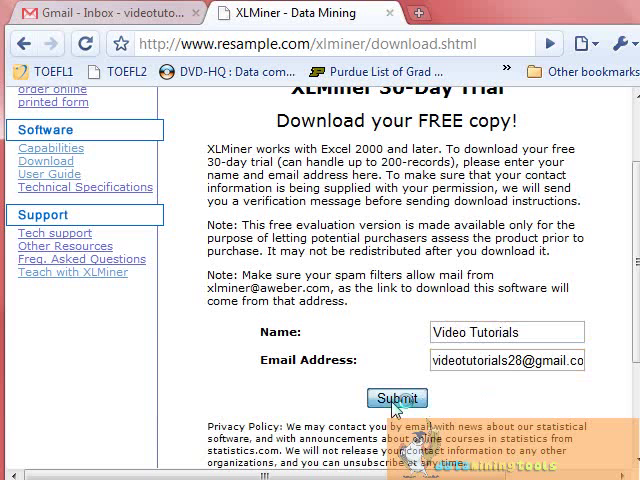
pyautogui.click(396, 399)
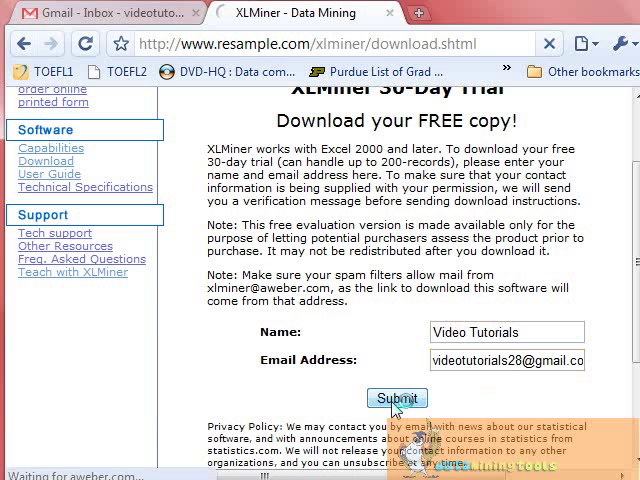
# Resubmit the request and wait for the Thank You page announcing a verification email.
pyautogui.click(396, 399)
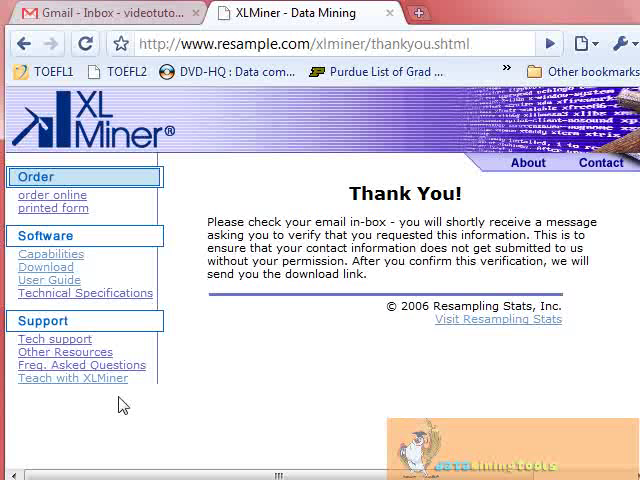
pyautogui.moveTo(121, 410)
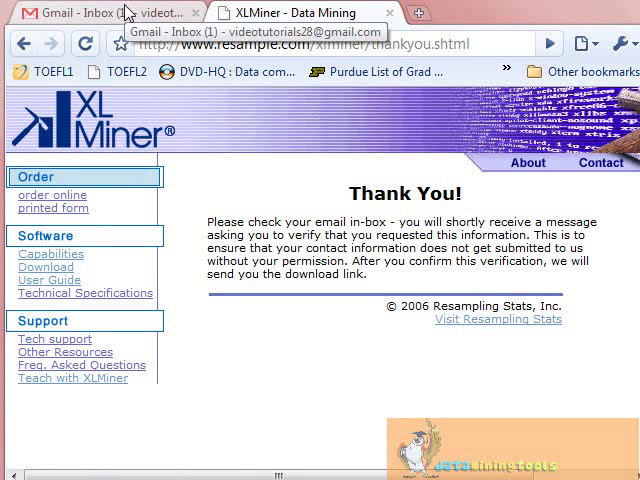
# In Gmail, open the 'Response Required' email and scroll to the aweber confirmation link.
pyautogui.click(90, 11)
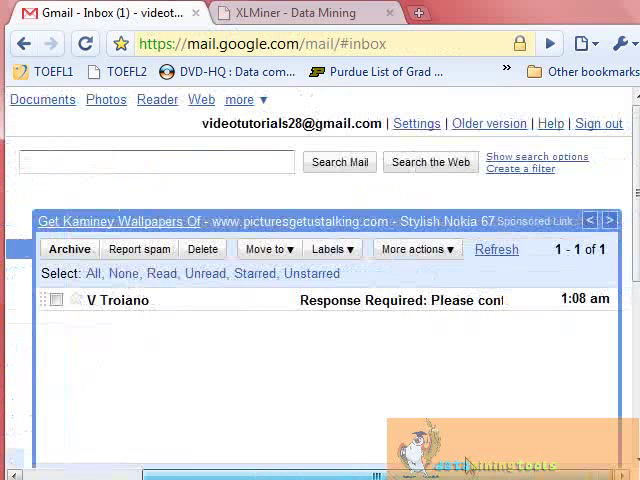
pyautogui.click(400, 299)
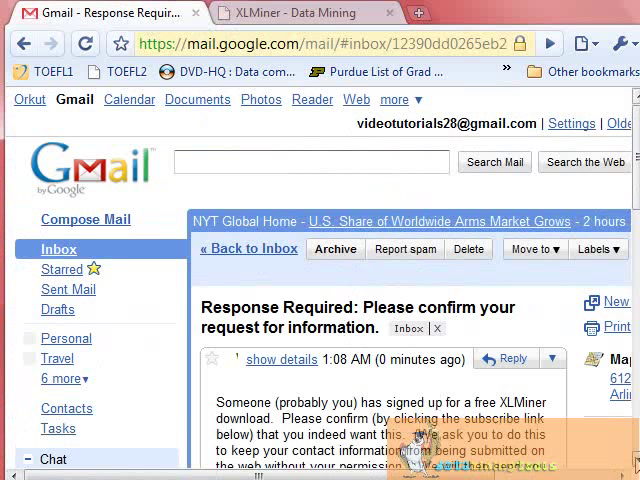
pyautogui.scroll(-3)
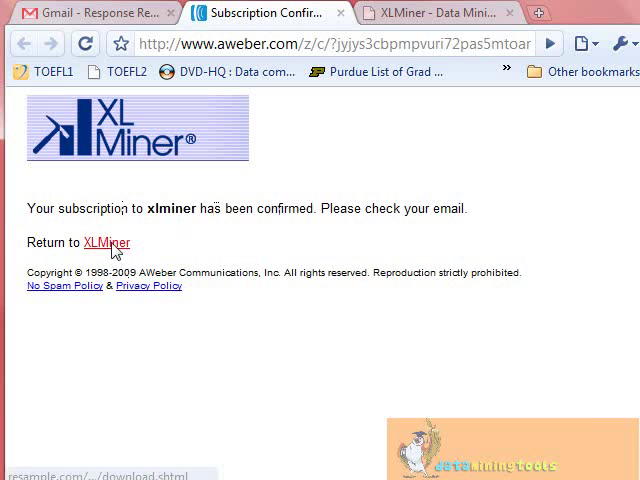
# Close the extra XLMiner tabs and open the 'XLMiner: To download your trial copy' email.
pyautogui.click(99, 242)
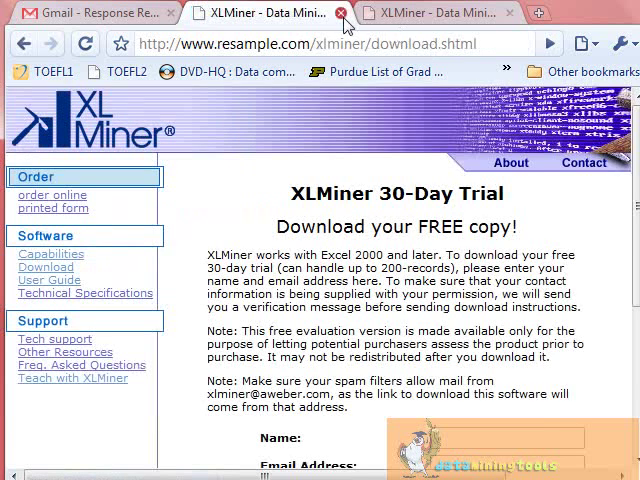
pyautogui.click(100, 12)
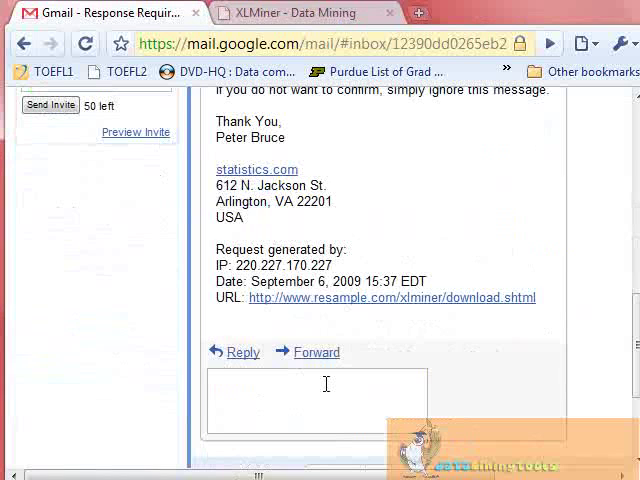
pyautogui.scroll(3)
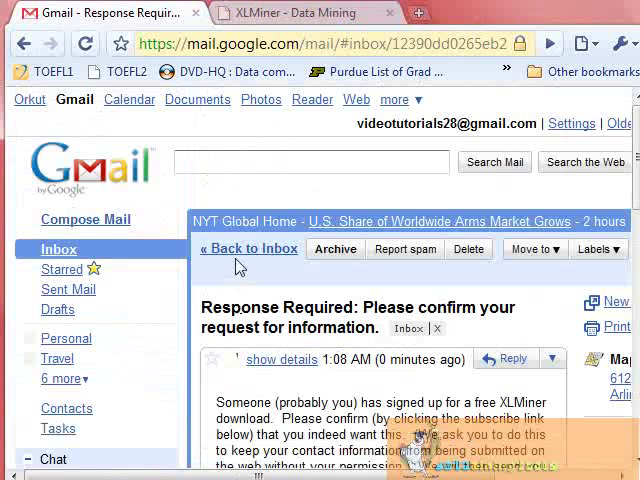
pyautogui.click(300, 12)
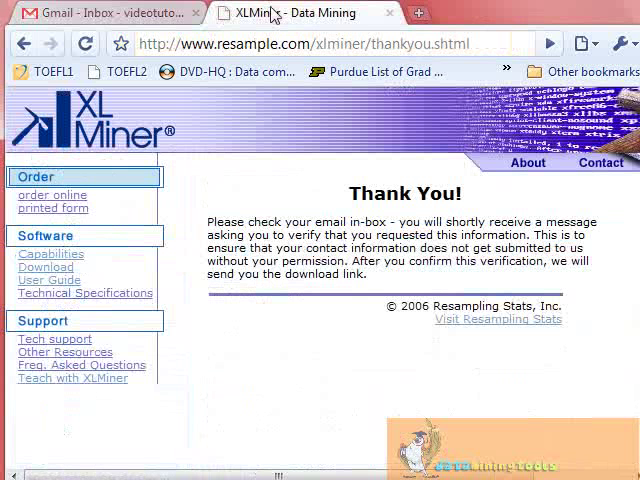
pyautogui.moveTo(250, 167)
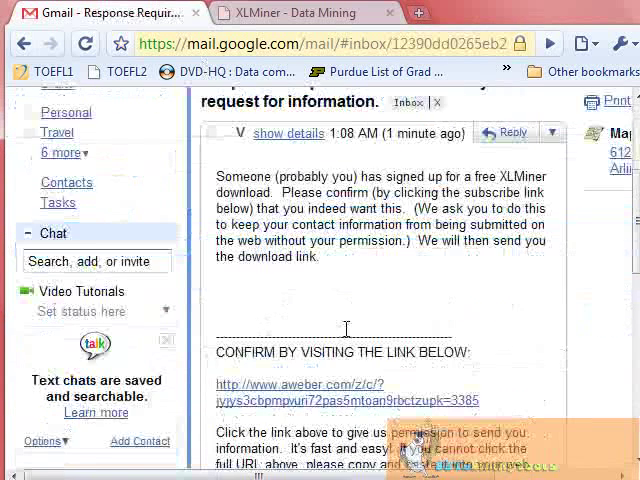
pyautogui.scroll(-3)
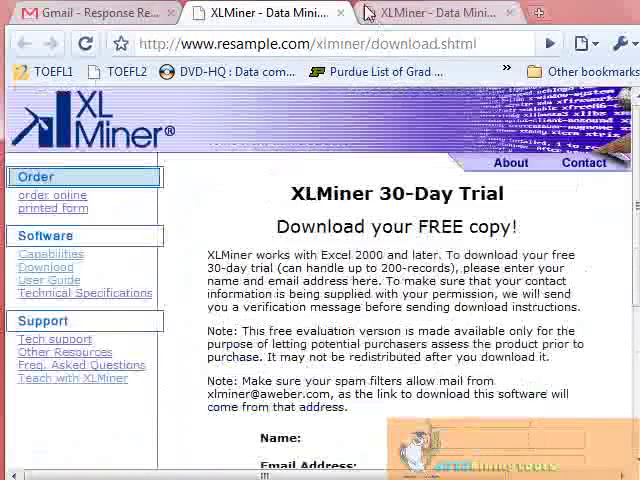
pyautogui.click(105, 12)
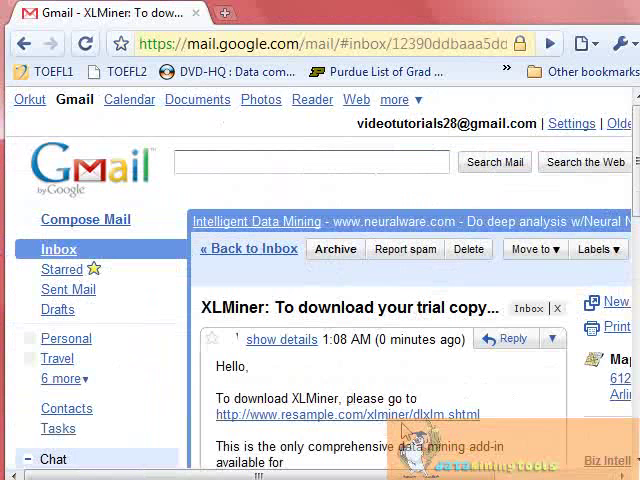
# Follow the dlxlm.shtml download link and save XLMiner3_2_4.exe to the Desktop.
pyautogui.click(345, 414)
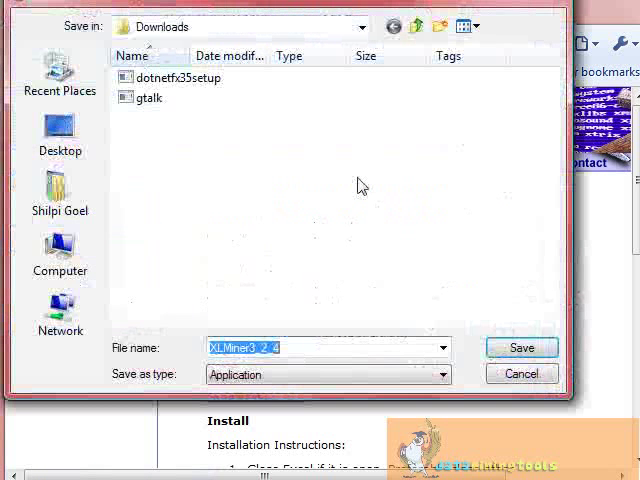
pyautogui.click(60, 133)
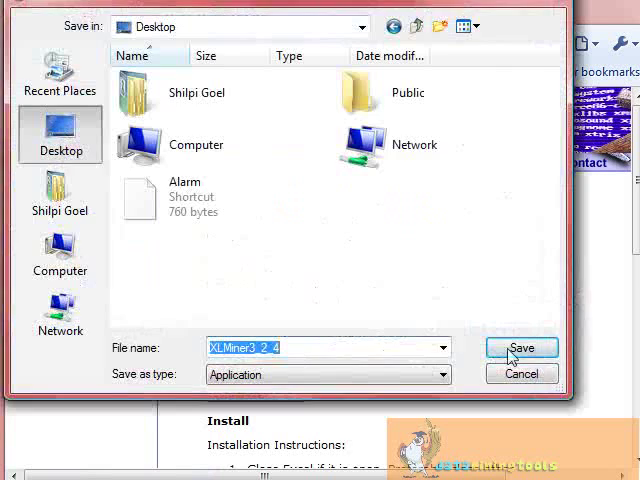
pyautogui.click(521, 348)
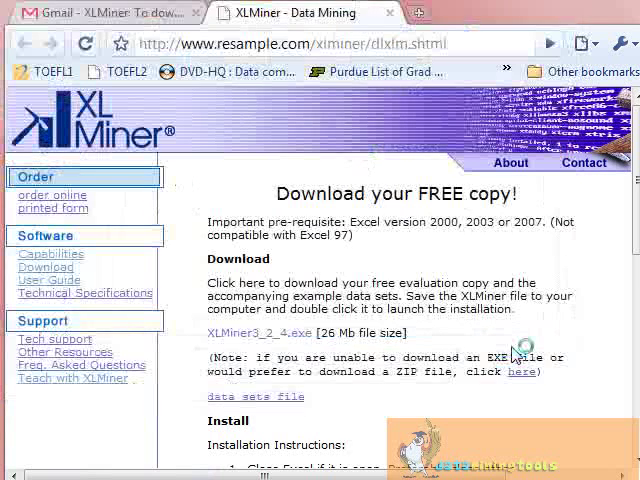